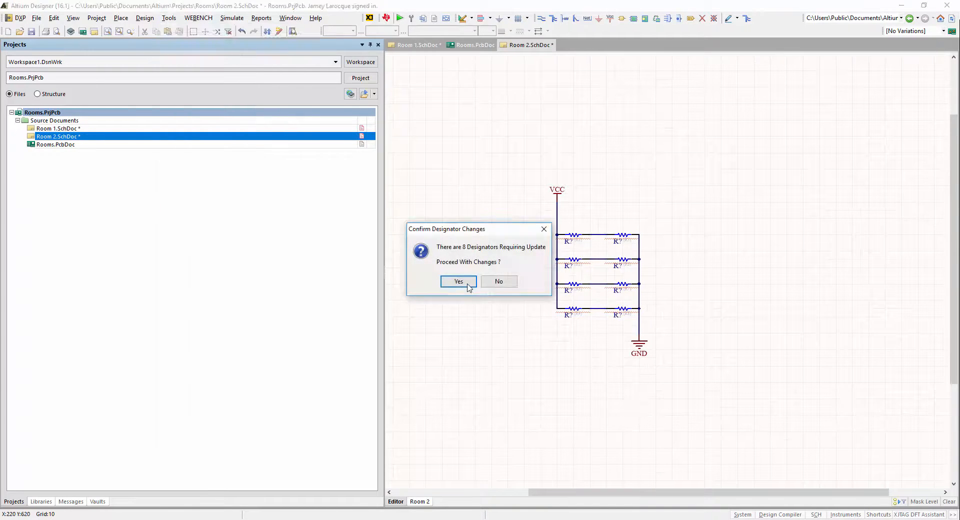
Accept the 8 resistor designator updates and validate the pending ECO changes
click(458, 281)
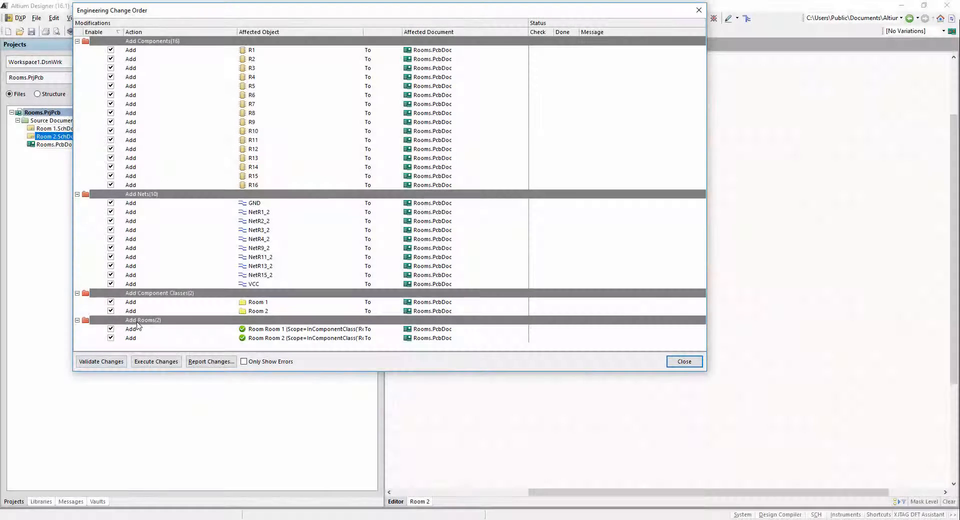
mouse_move(157, 331)
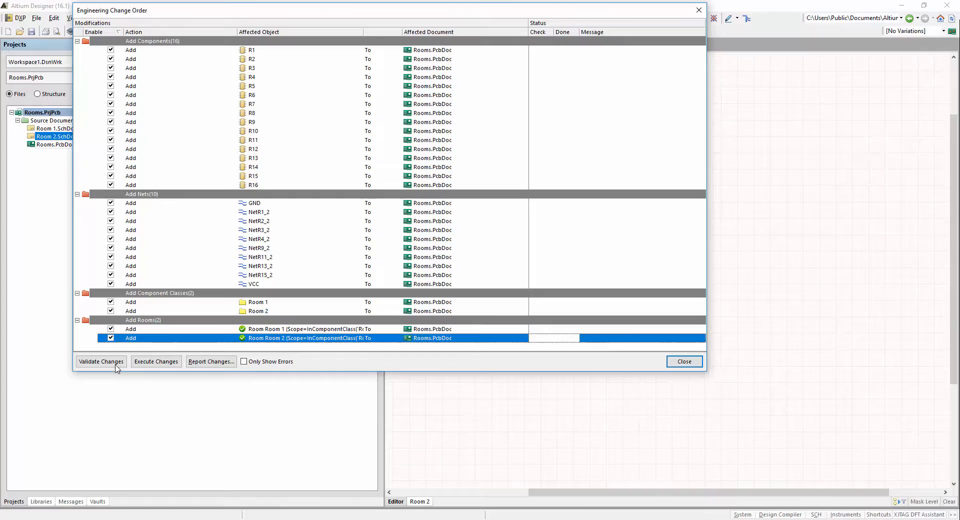
click(156, 362)
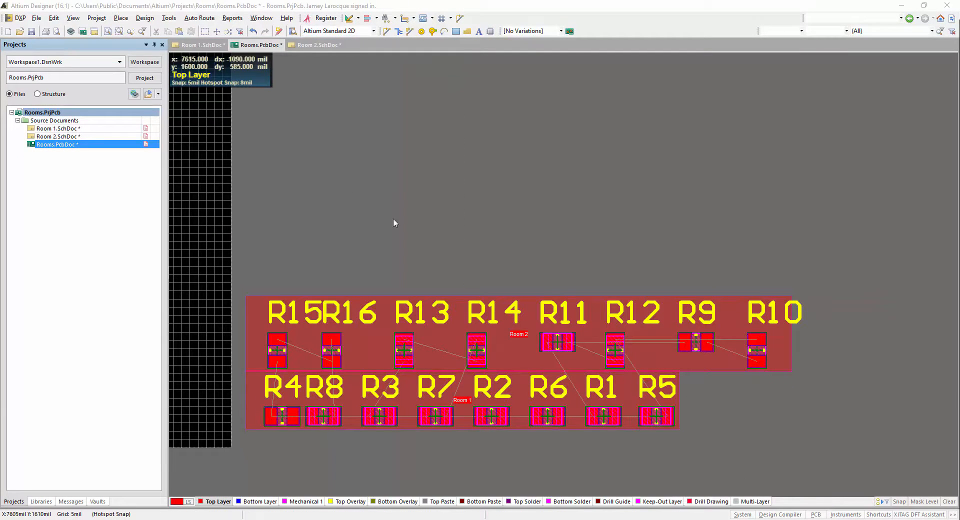
click(144, 18)
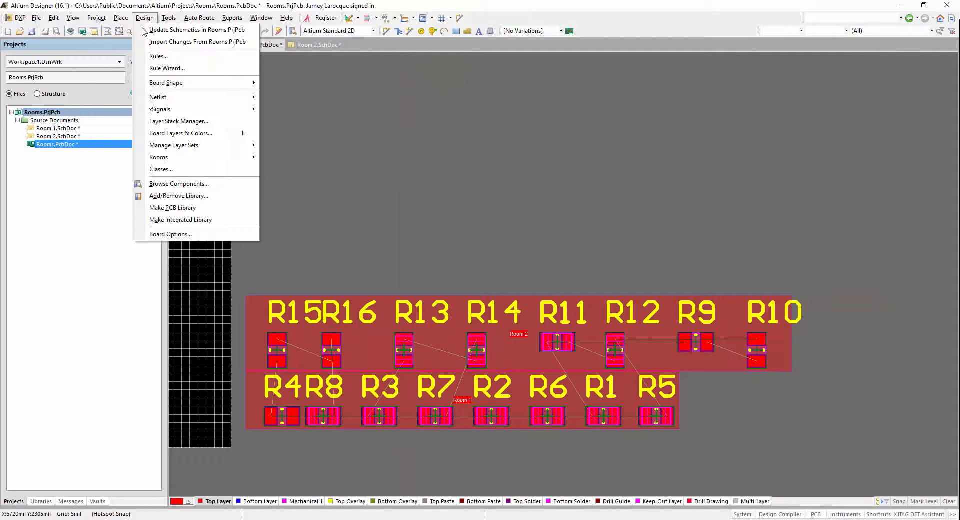
click(161, 169)
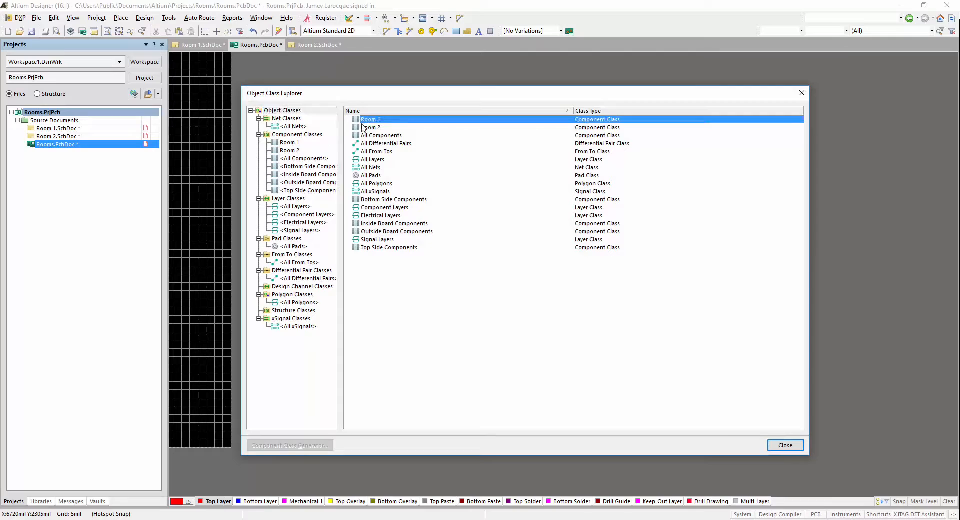
click(372, 128)
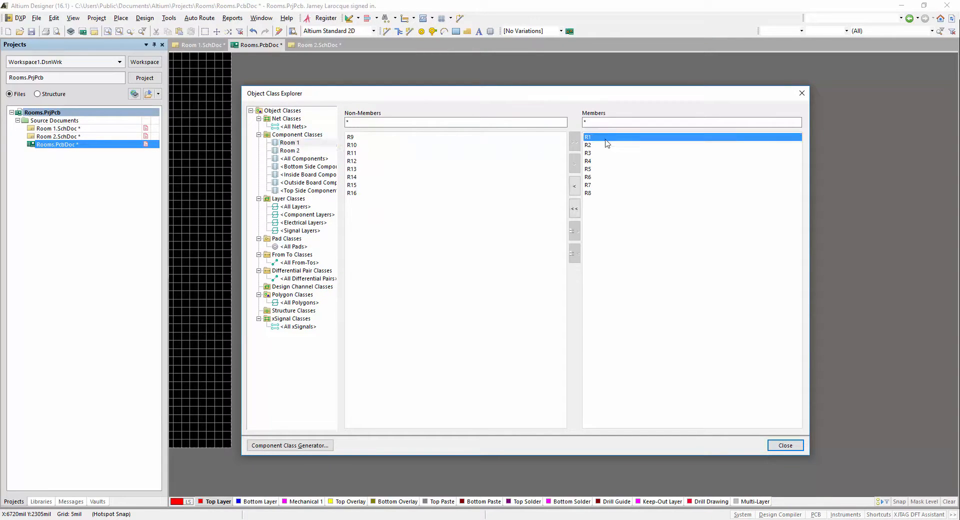
click(290, 150)
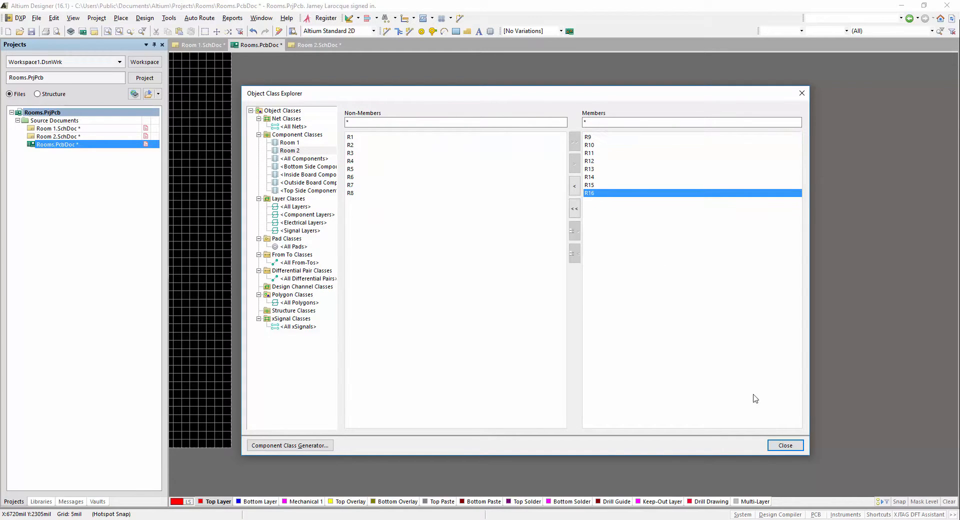
click(787, 445)
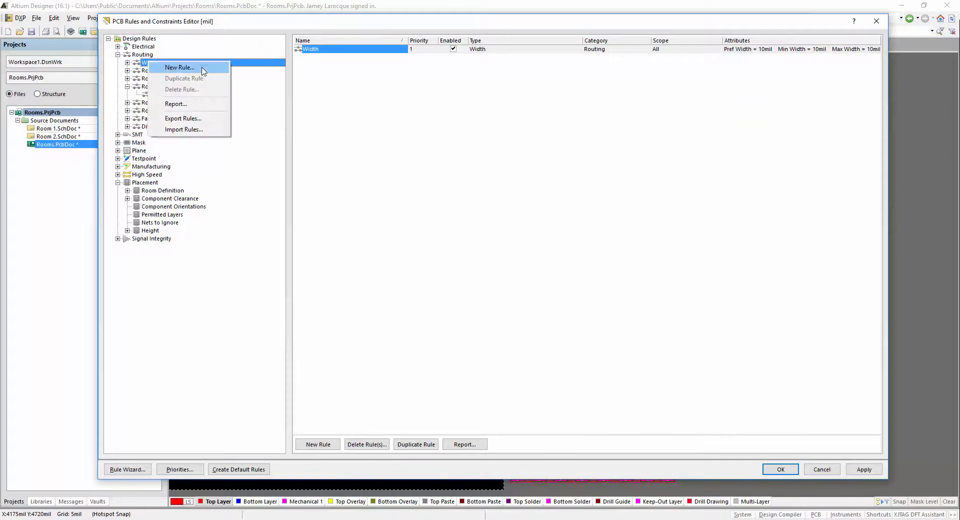
Create width rule Width_1 scoped WithinRoom('Room 1') with min, preferred and max width 40mil
click(179, 67)
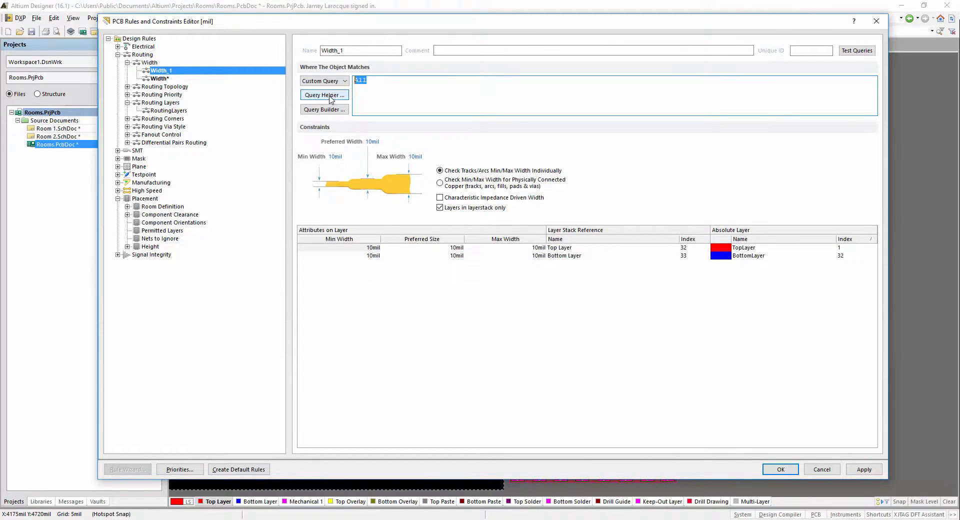
click(324, 95)
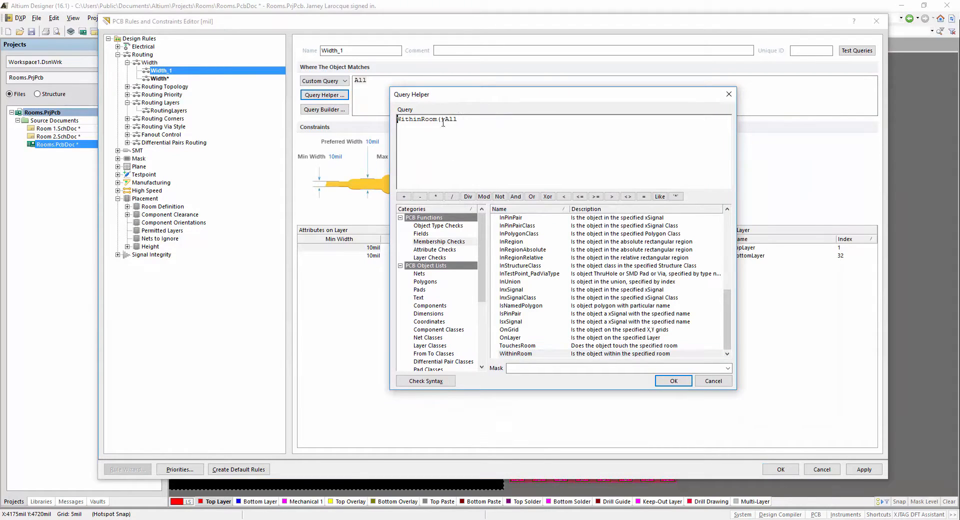
text('Room 1')
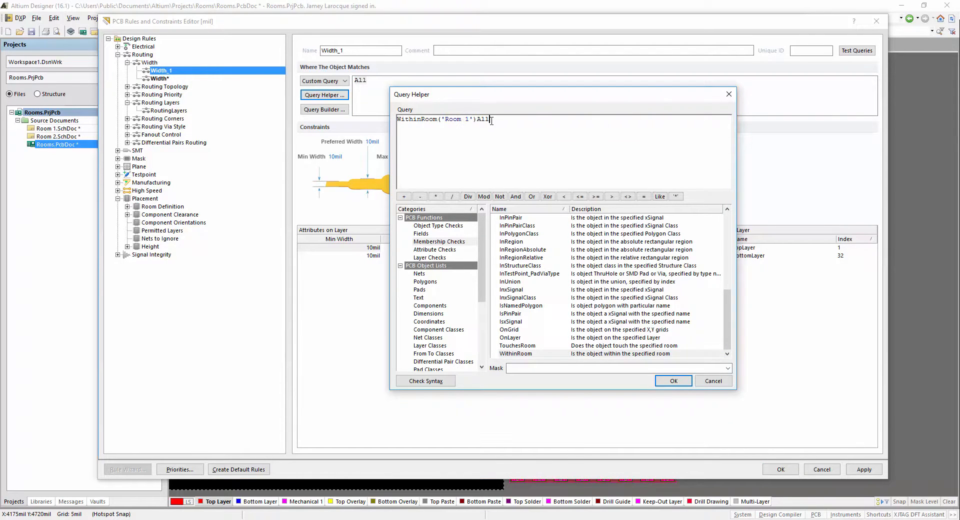
click(673, 381)
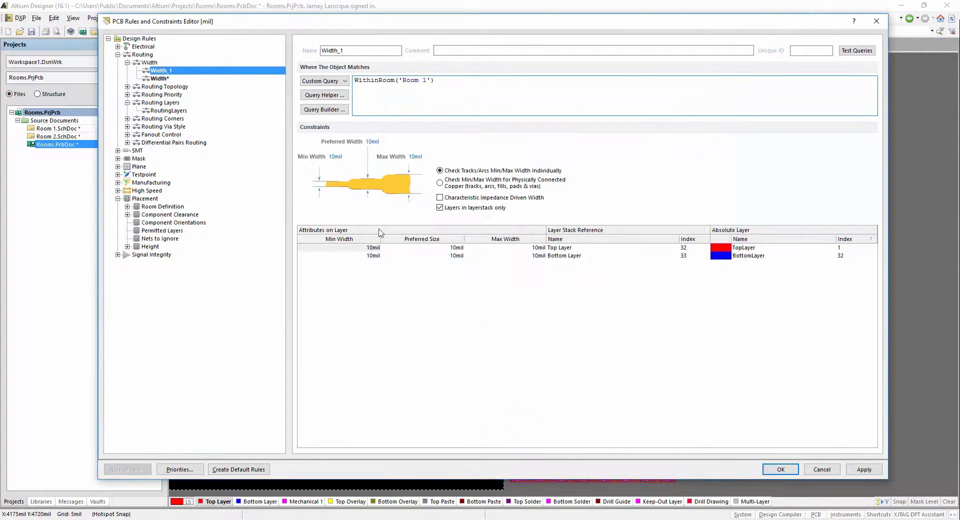
text(40)
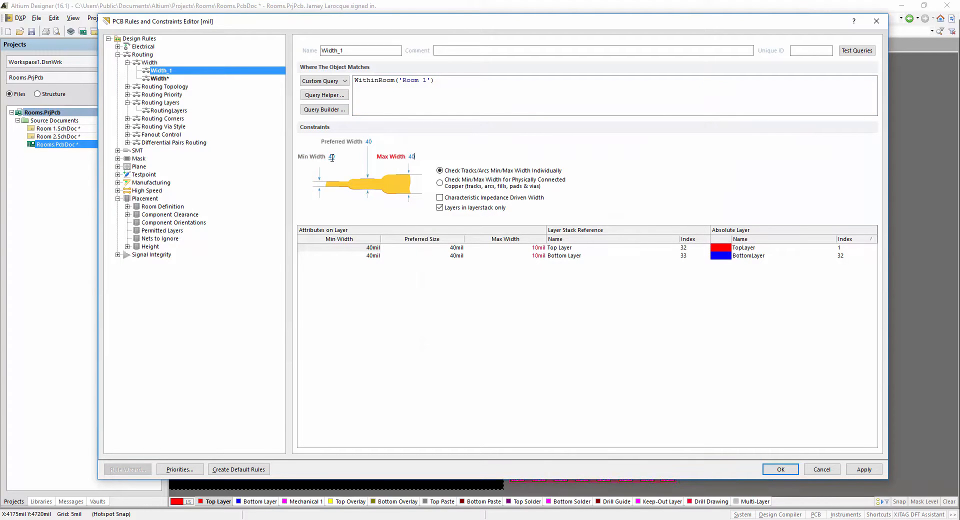
click(780, 469)
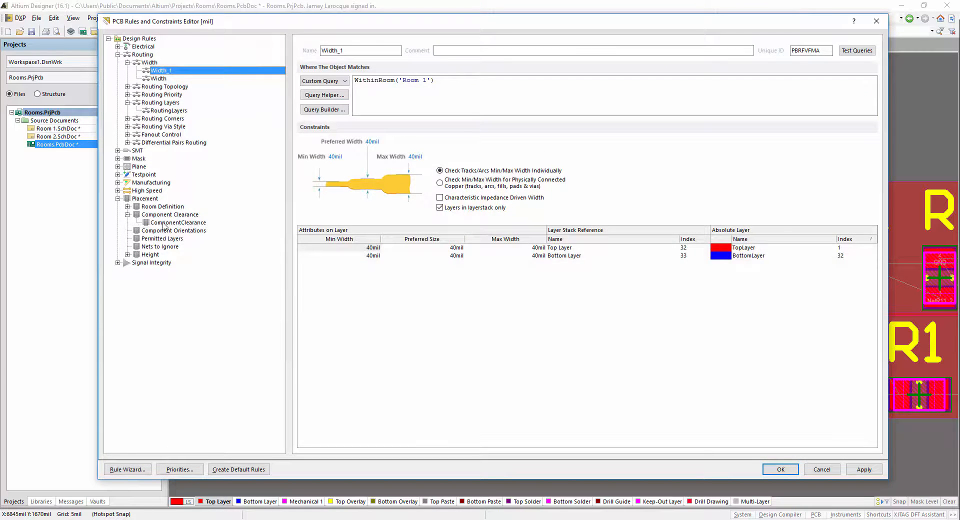
Scope the ComponentClearance rule to WithinRoom('Room 2') with 100mil horizontal clearance and apply the rules
click(178, 222)
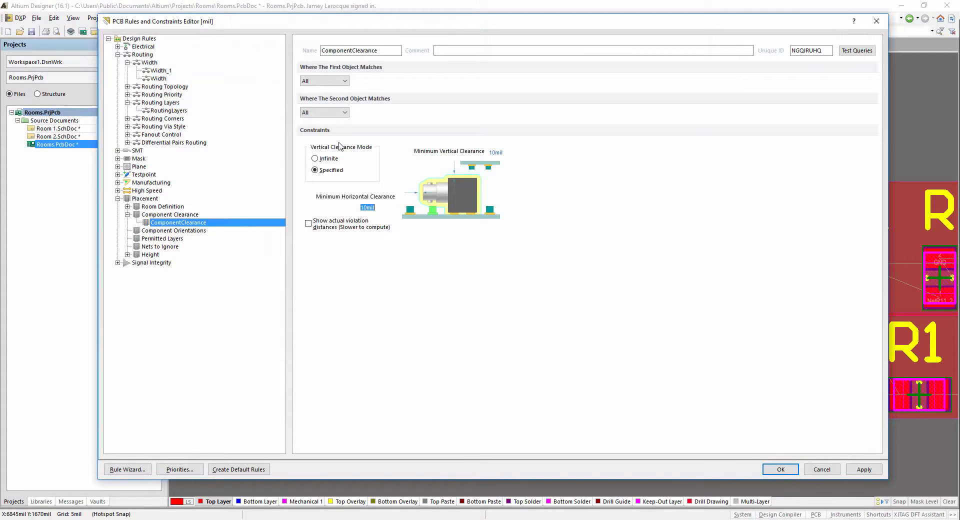
click(325, 95)
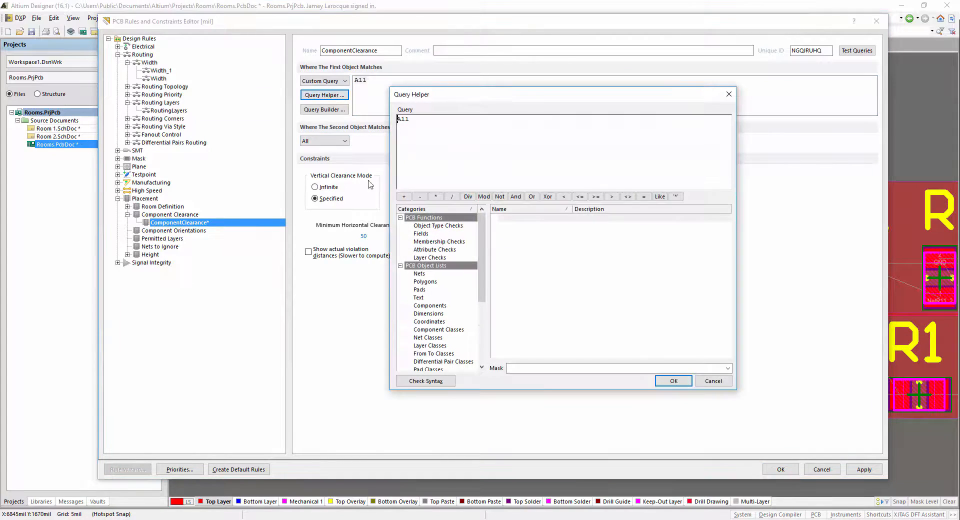
click(439, 242)
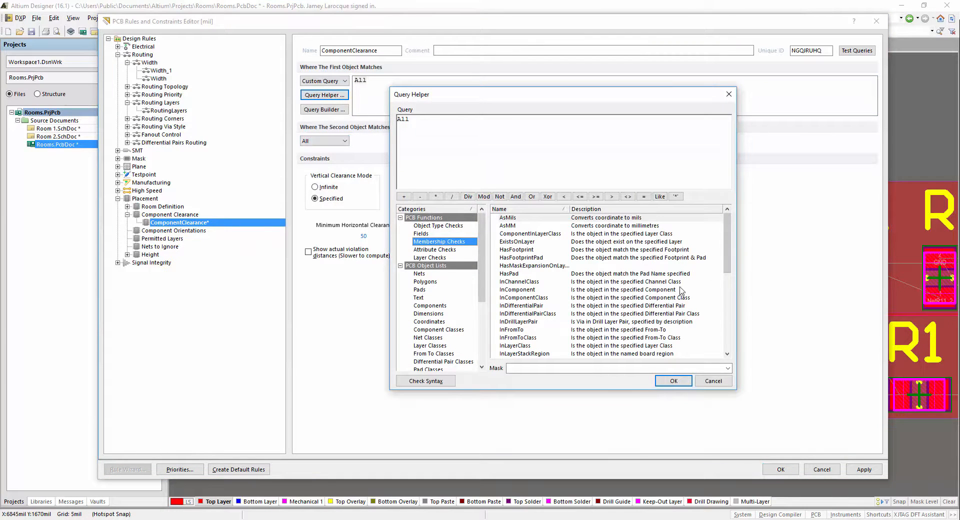
double_click(515, 355)
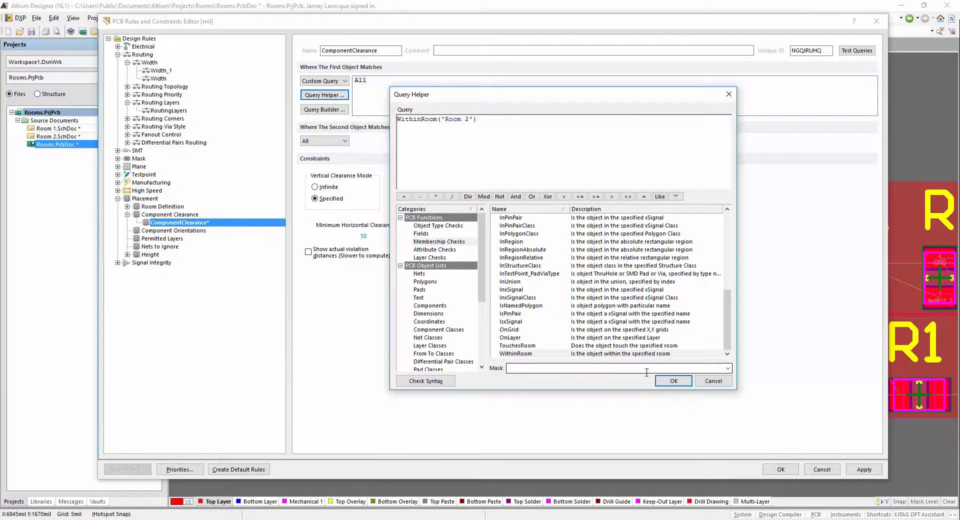
click(674, 381)
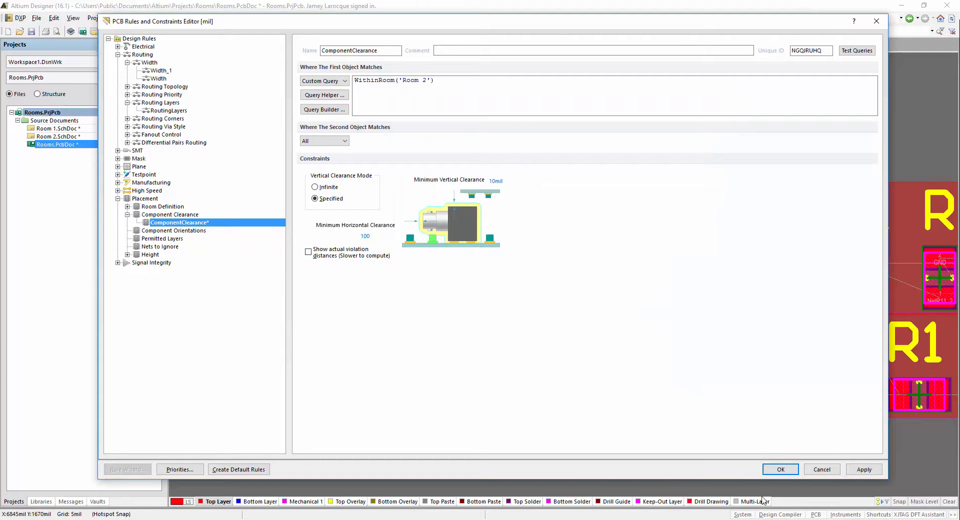
click(781, 469)
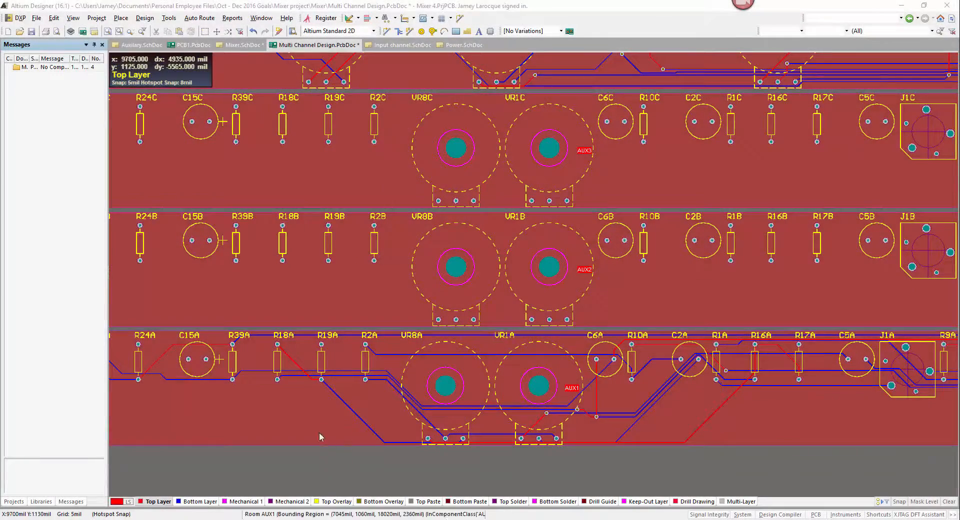
Copy the AUX1 room's format to the other channel rooms, updating 20 then 48 components
click(144, 18)
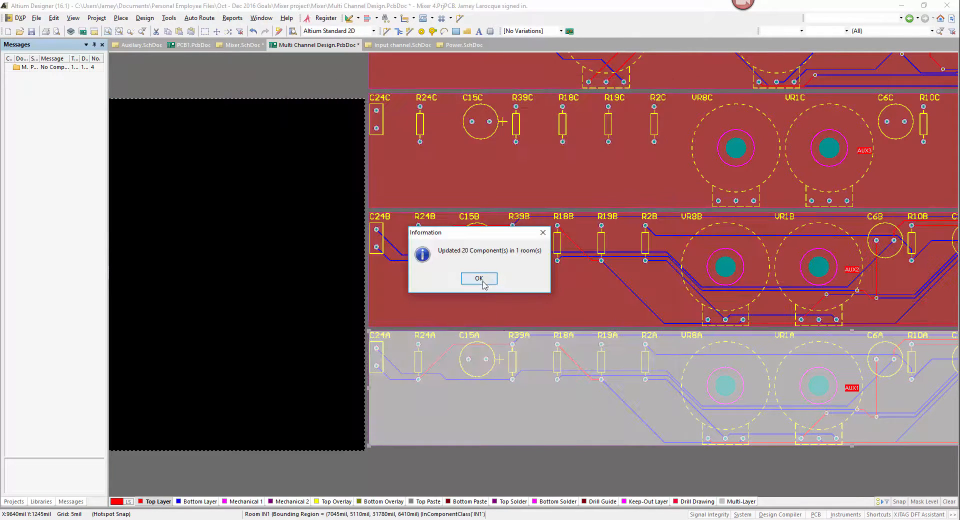
click(478, 278)
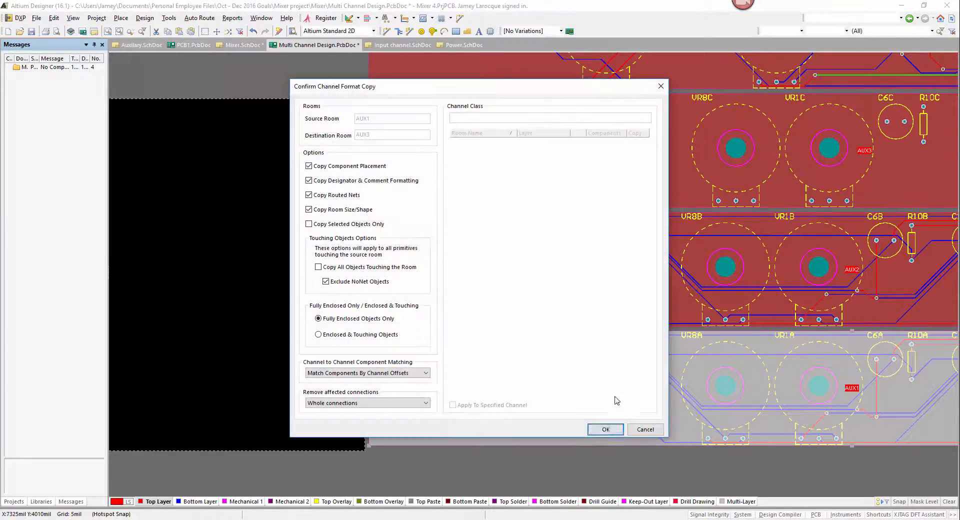
click(606, 430)
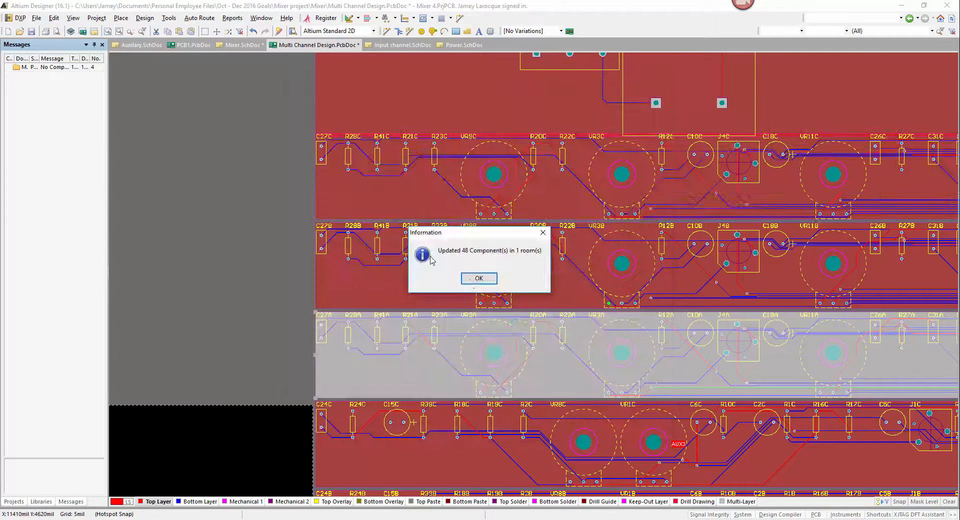
click(478, 278)
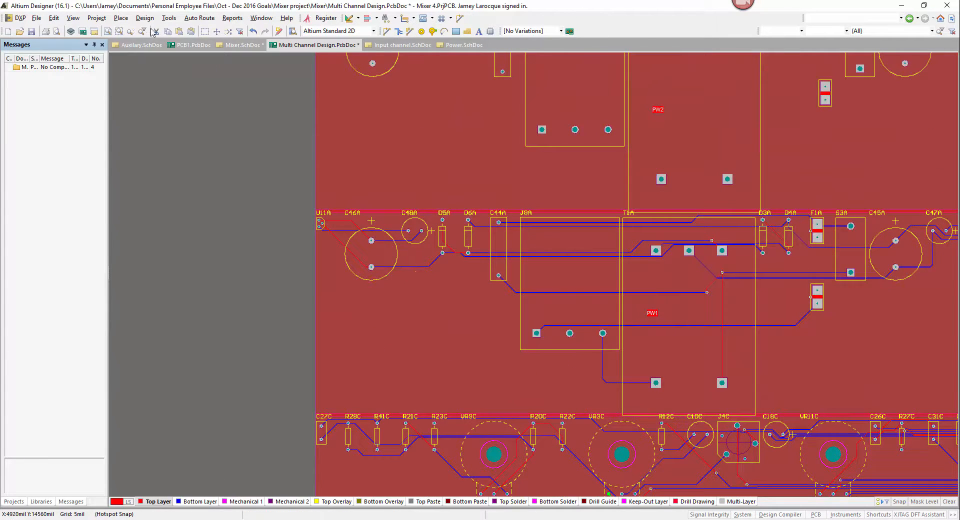